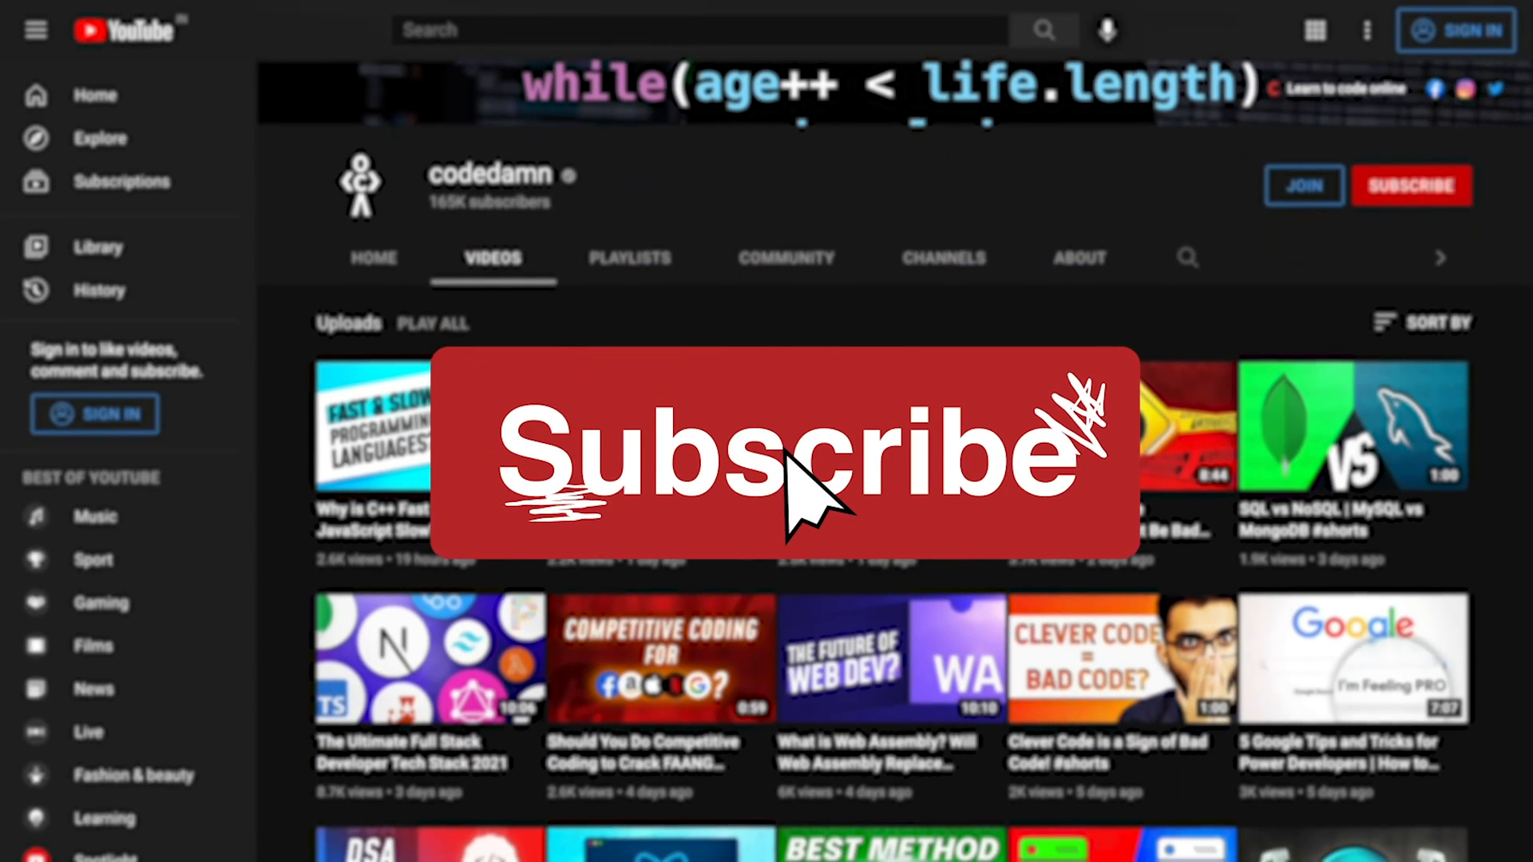
{"action": "scroll", "scroll_direction": "down", "scroll_amount": 3}
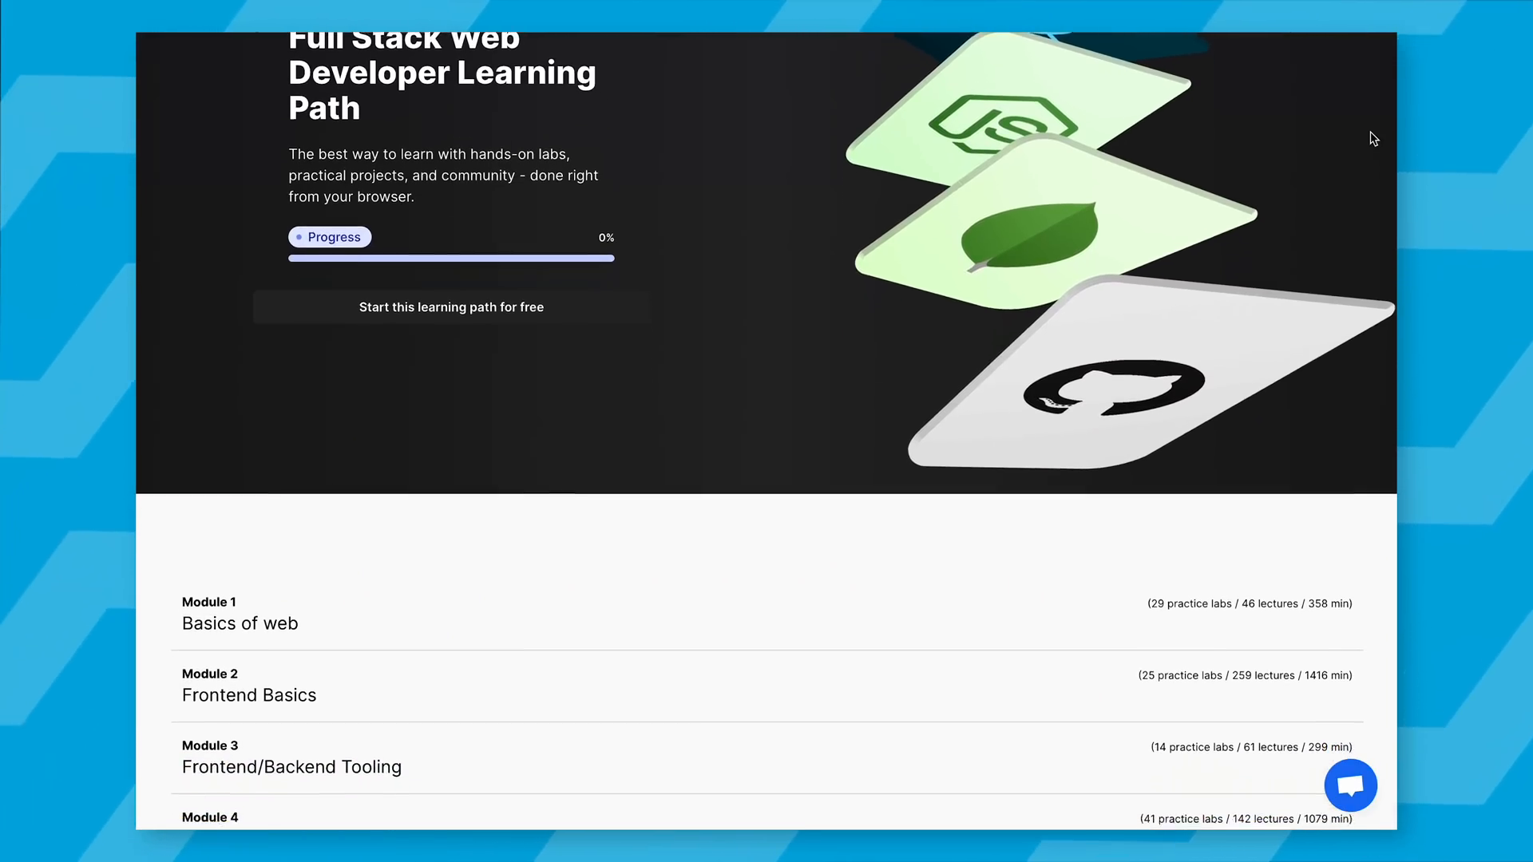
{"action": "scroll", "scroll_direction": "down", "scroll_amount": 3}
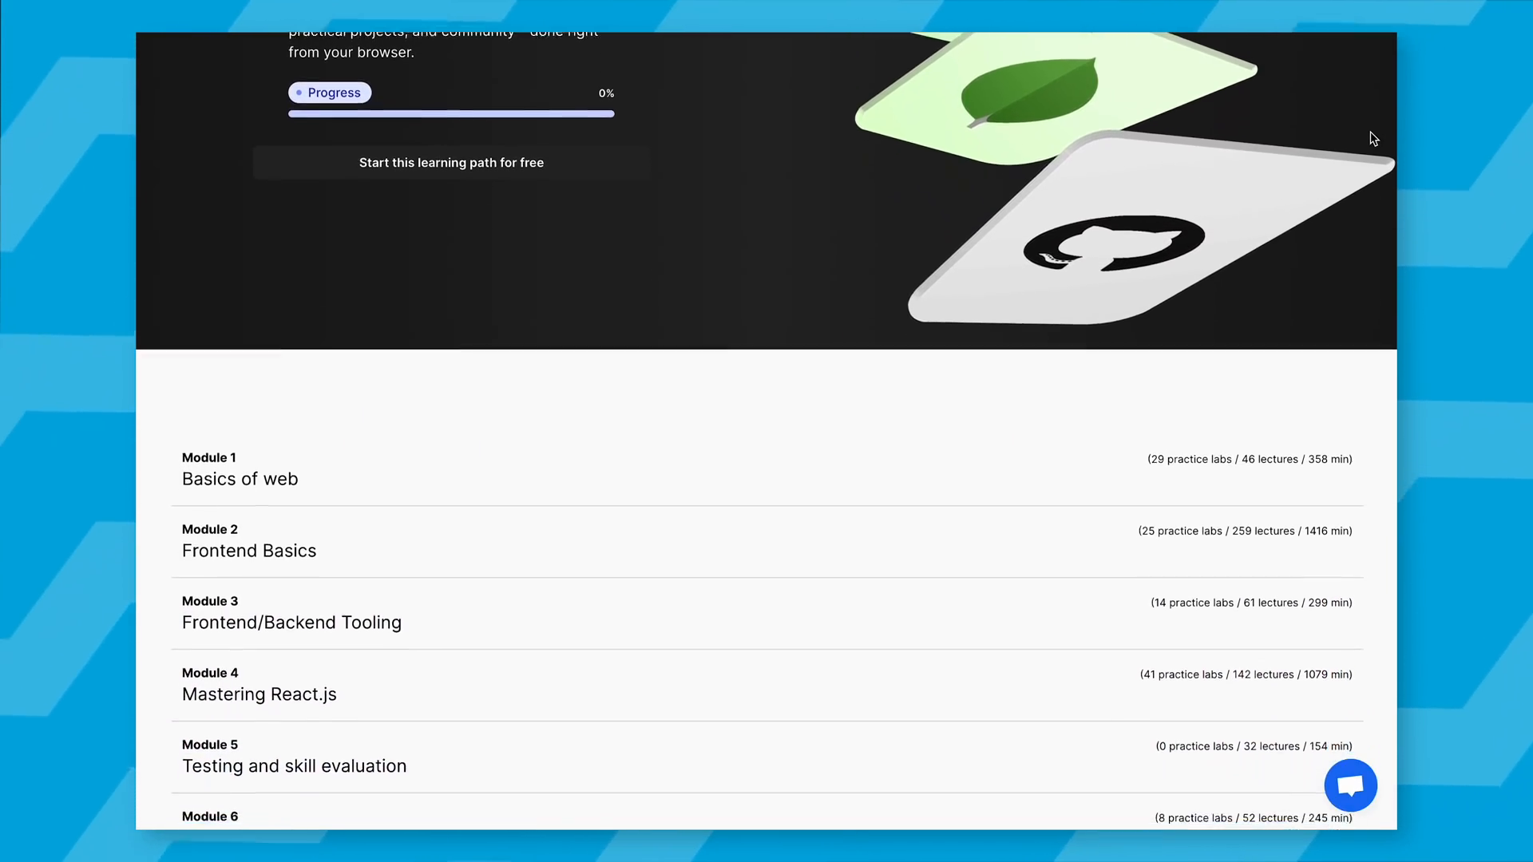
{"action": "scroll", "scroll_direction": "down", "scroll_amount": 3}
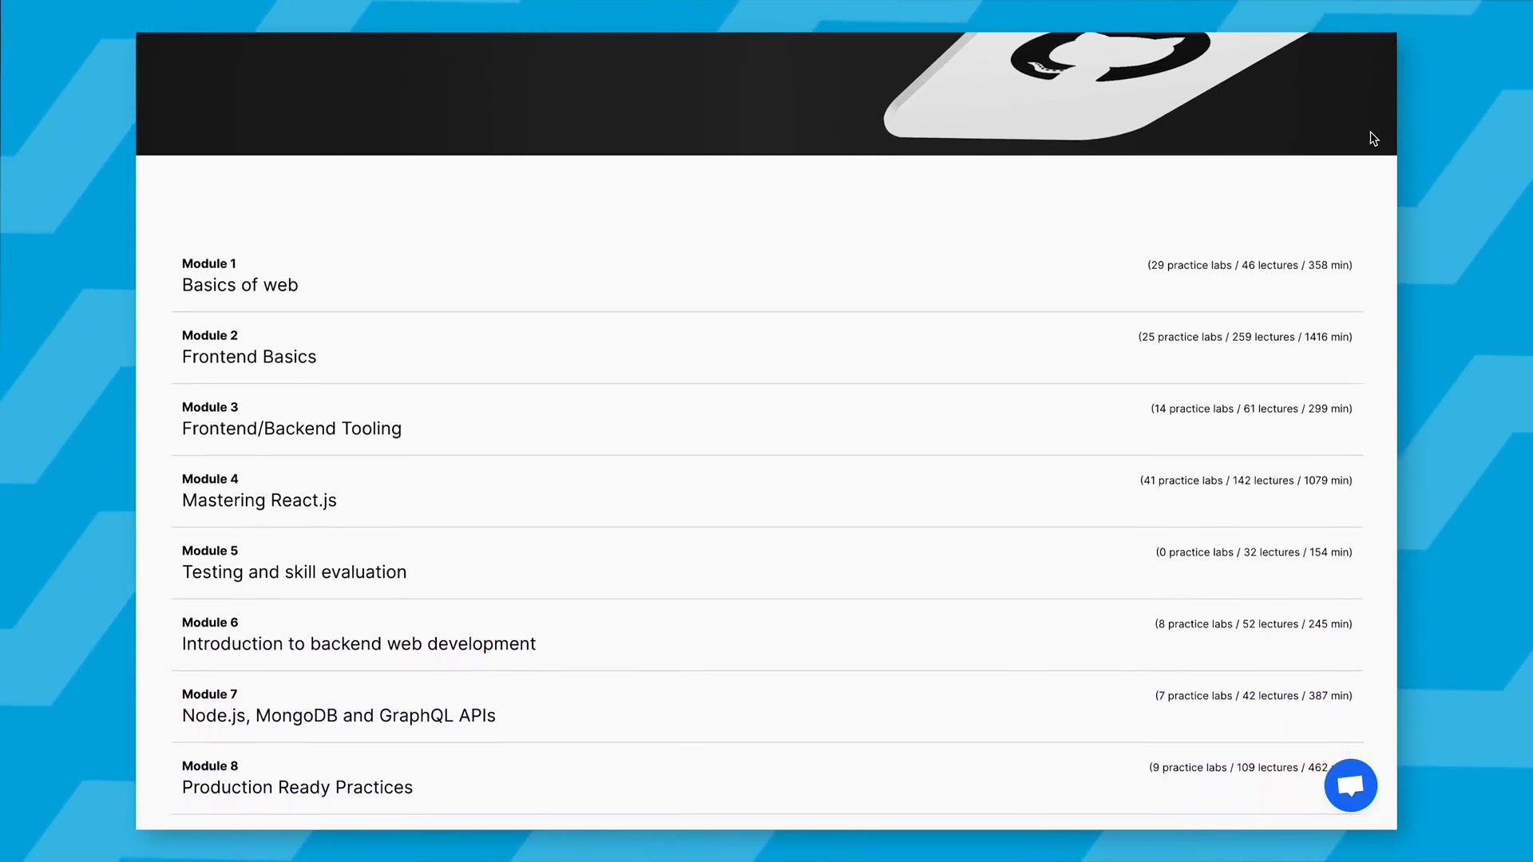